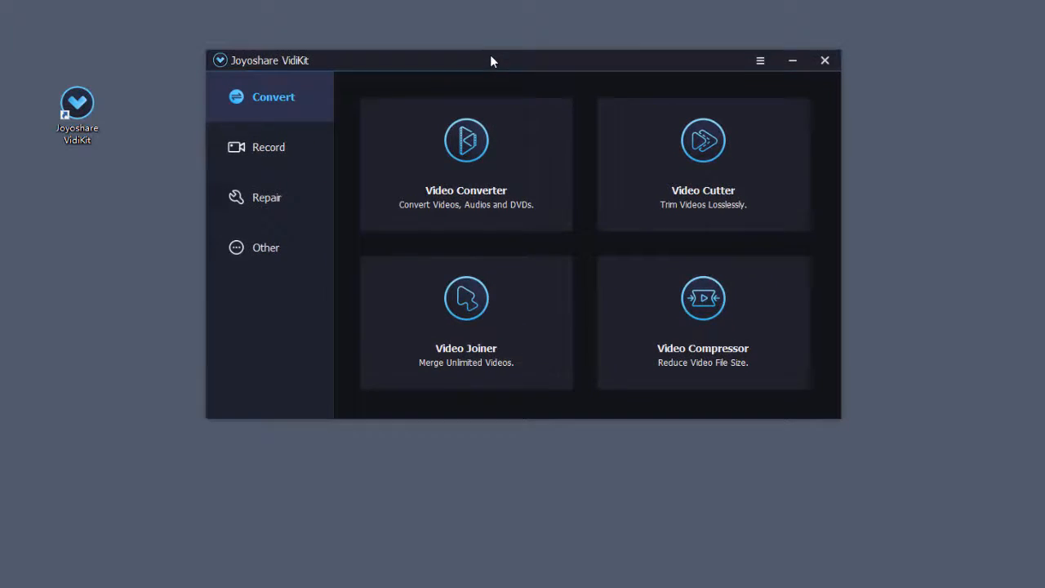
Launch the Screen Recorder from VidKit's Record tools and expand its recording options panel.
left_click(268, 147)
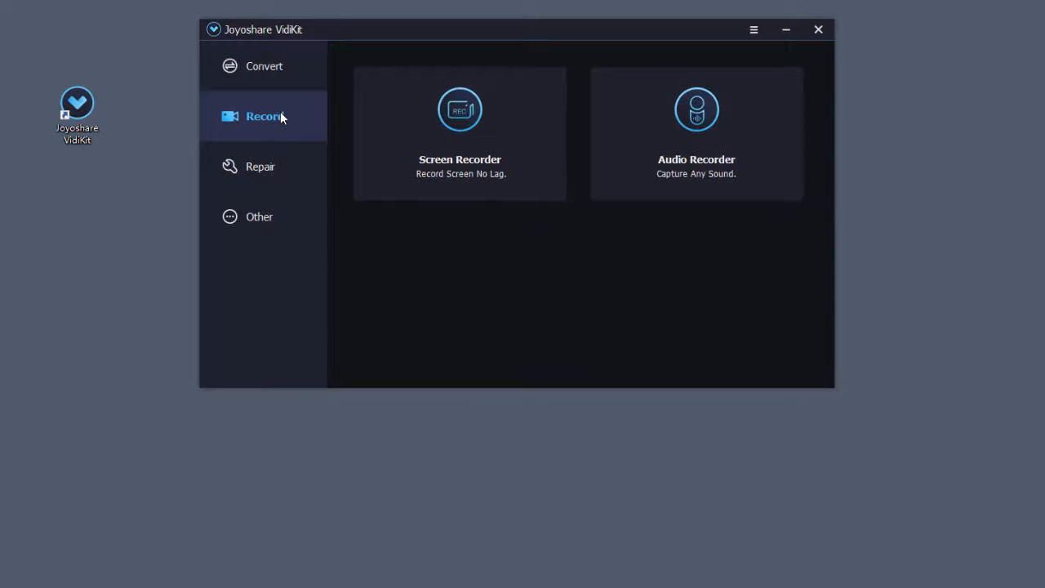
left_click(460, 134)
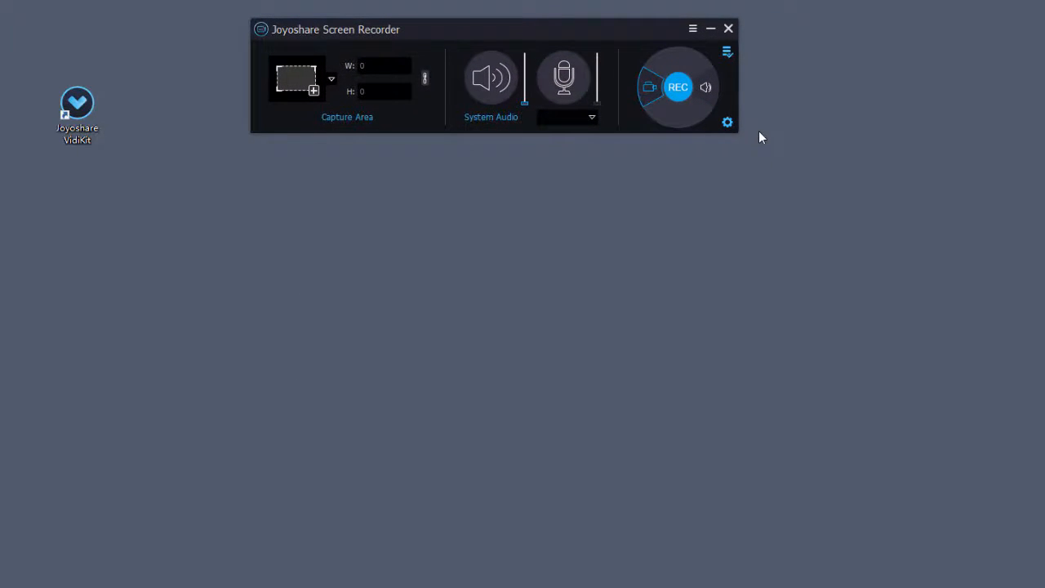
mouse_move(650, 88)
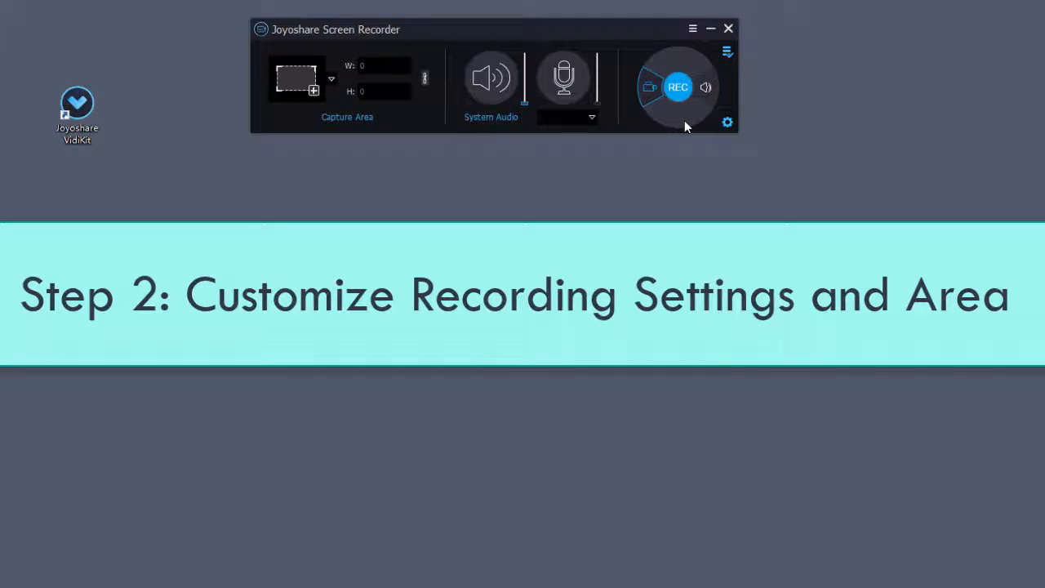
left_click(727, 123)
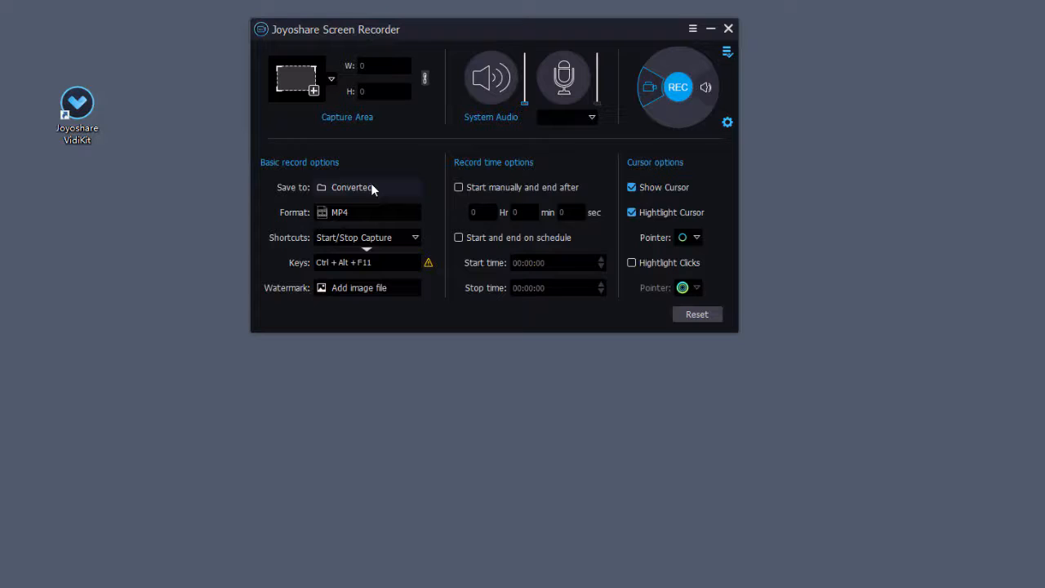
mouse_move(360, 215)
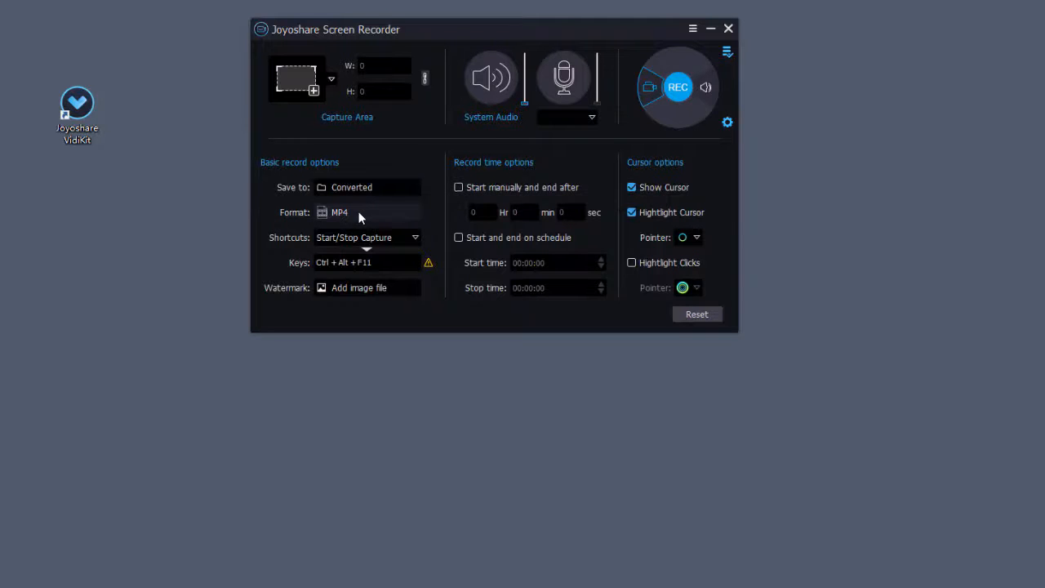
Browse the Devices, HD Video and General Video format presets and bring up MP4's encoding settings.
left_click(339, 213)
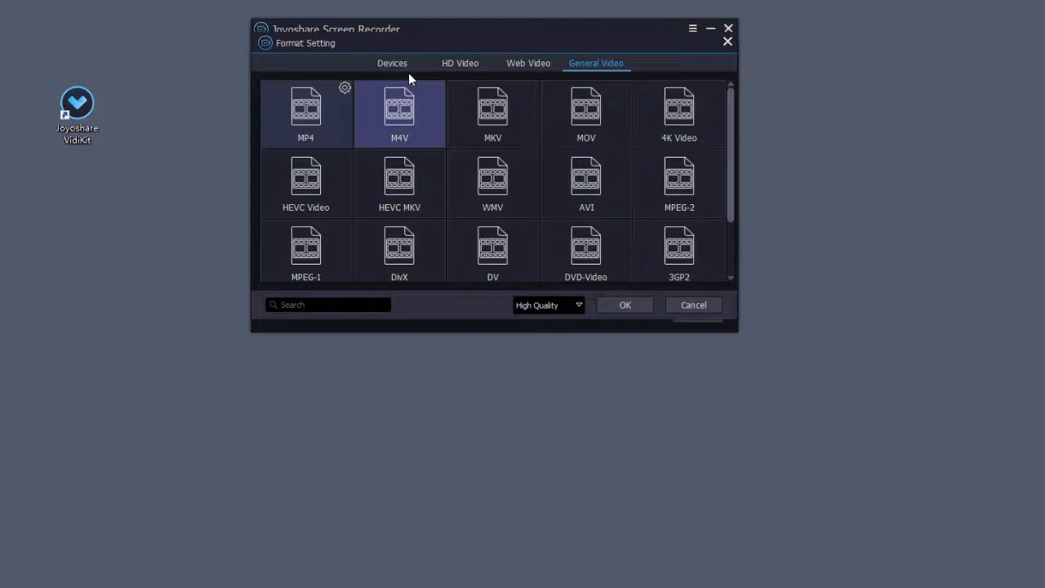
left_click(392, 62)
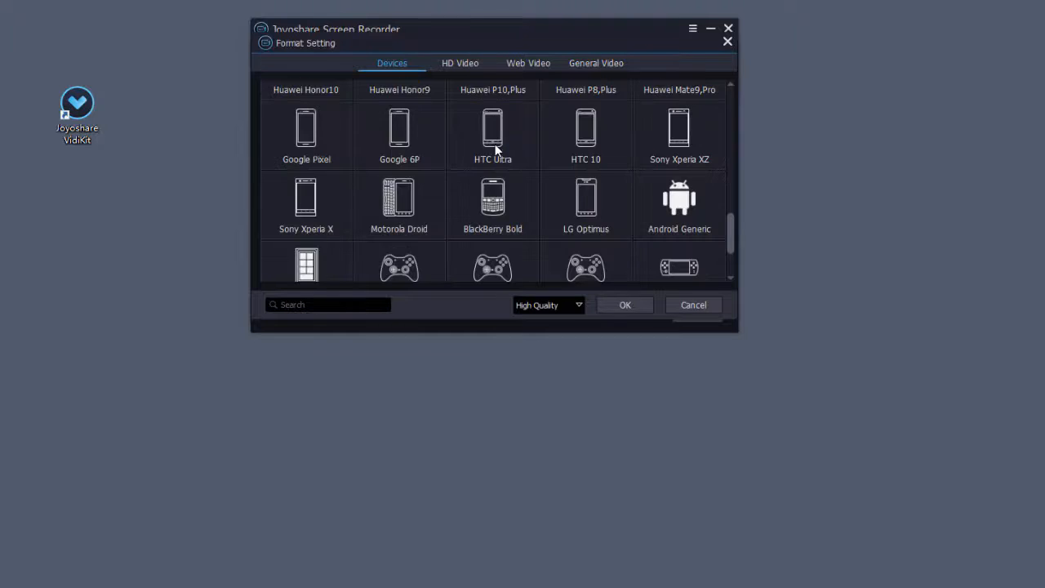
left_click(461, 62)
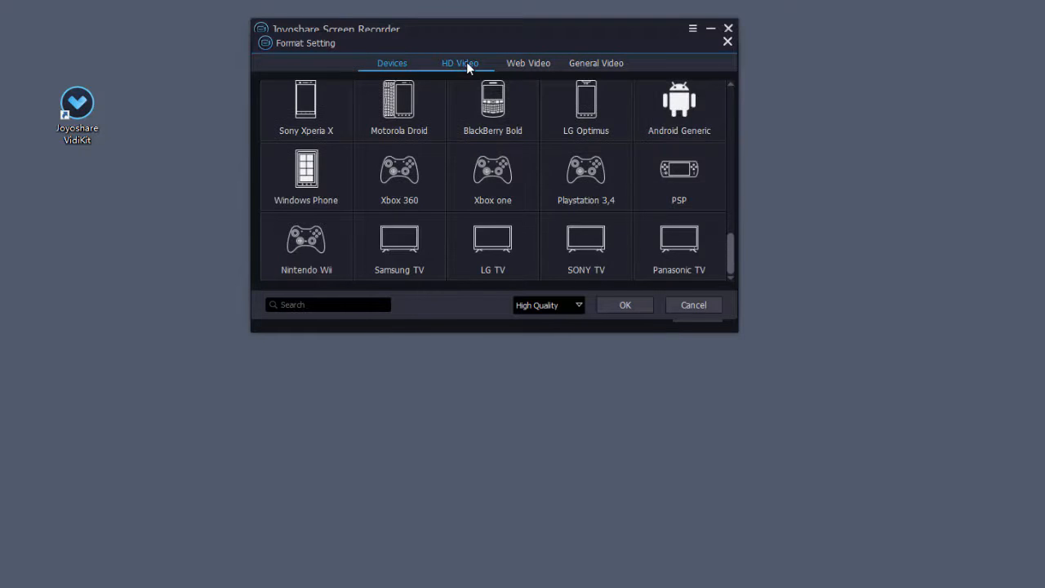
left_click(529, 62)
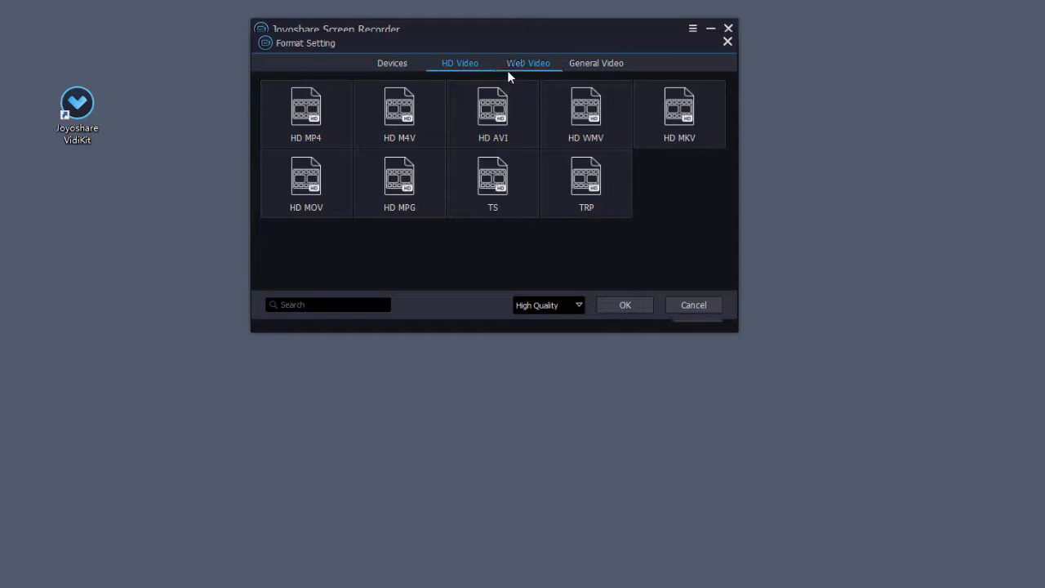
left_click(594, 62)
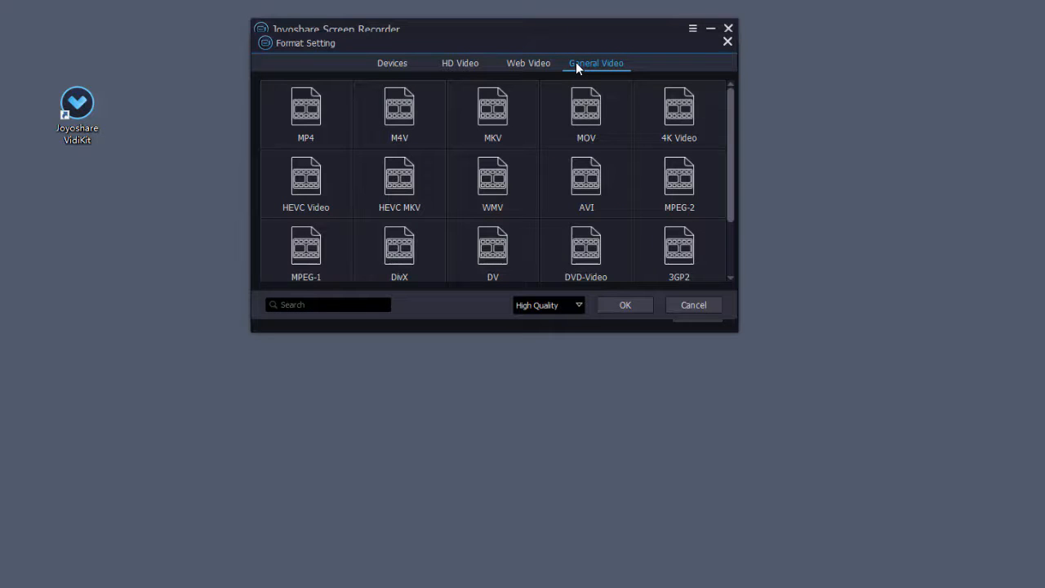
left_click(306, 112)
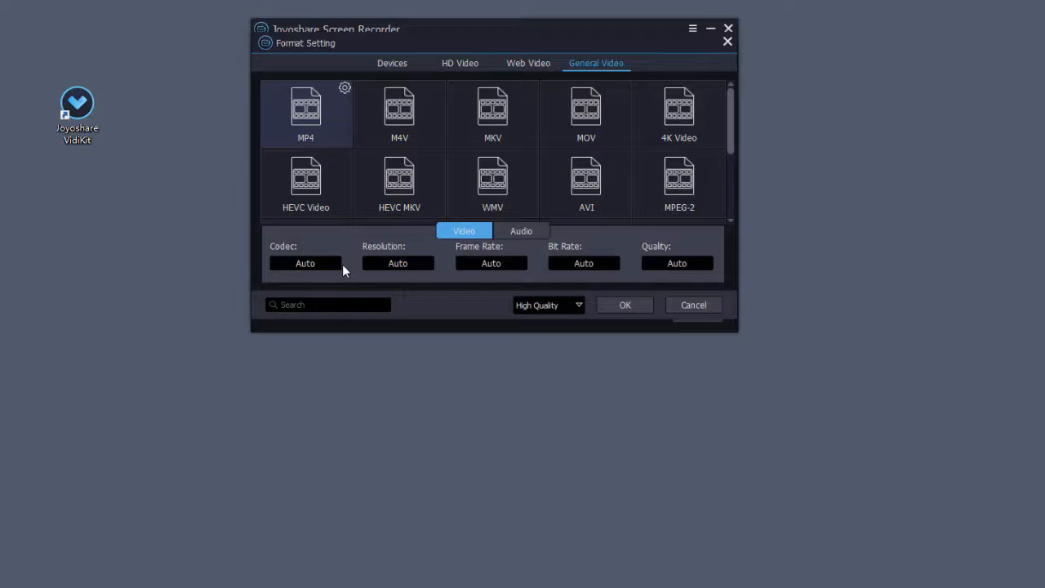
Keep MP4 with Auto codec, resolution, frame rate, bit rate and quality, and confirm the format.
left_click(304, 263)
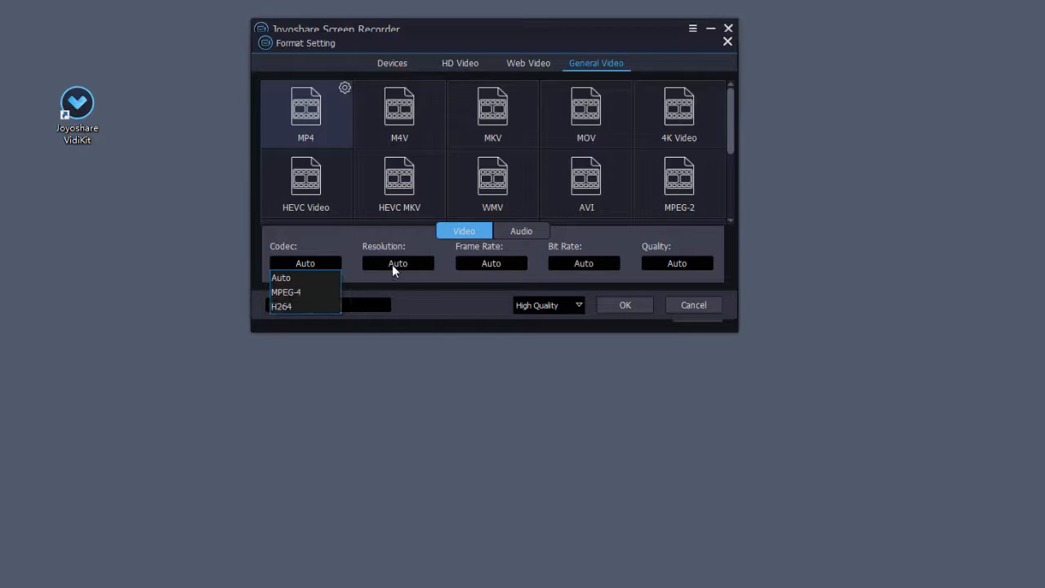
left_click(398, 263)
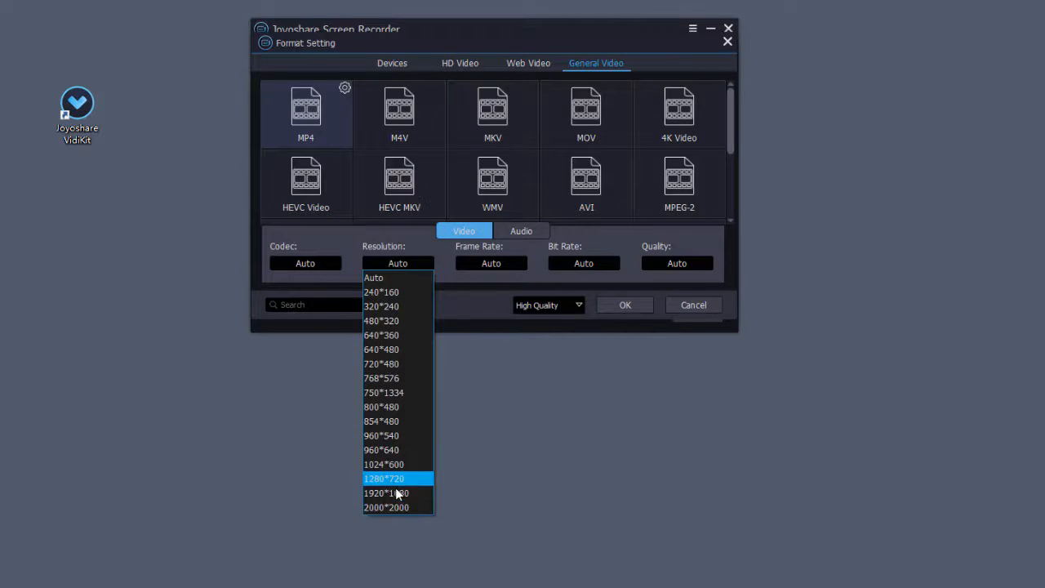
left_click(490, 263)
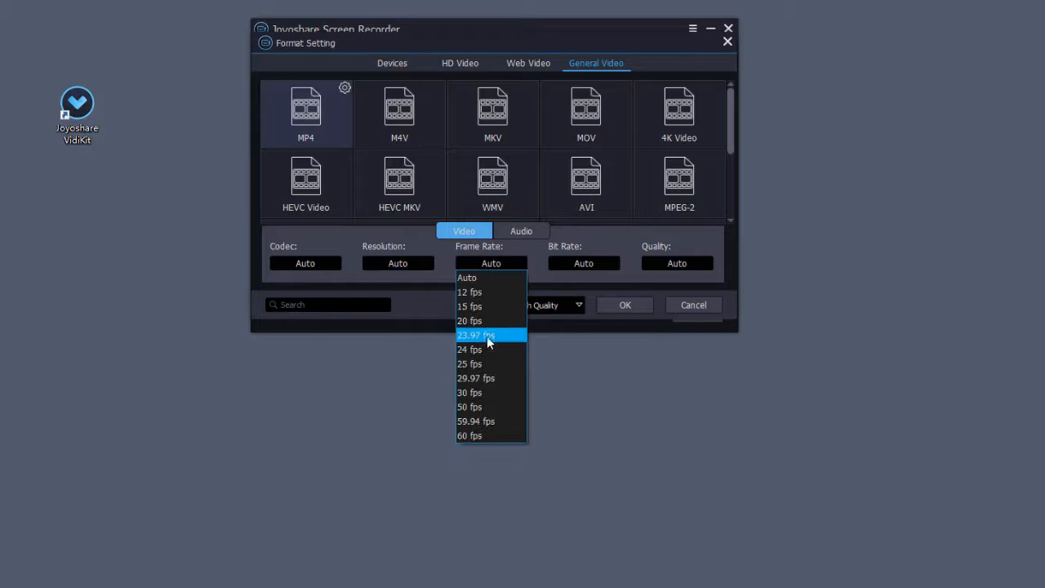
left_click(583, 263)
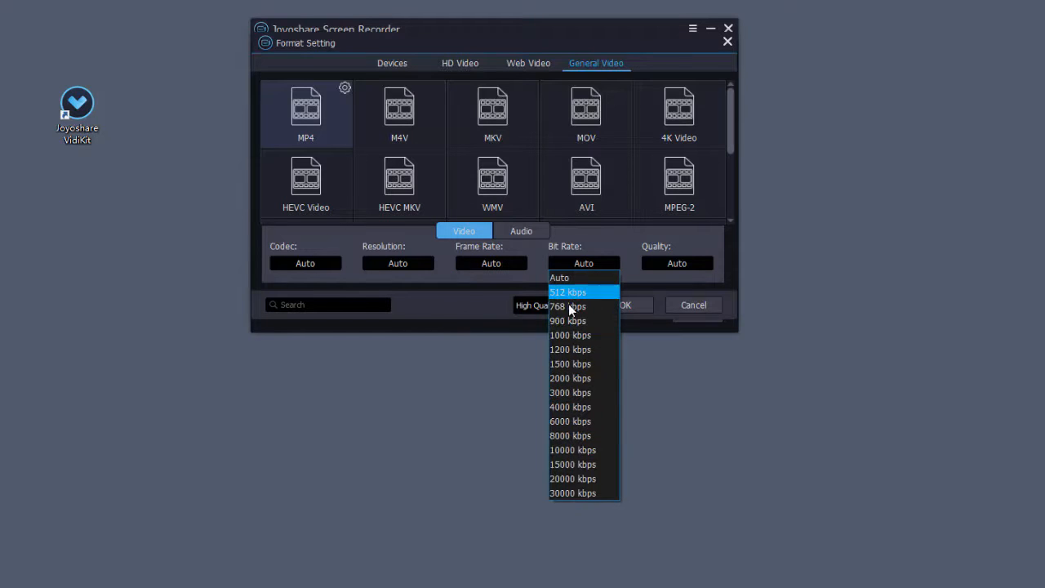
left_click(676, 263)
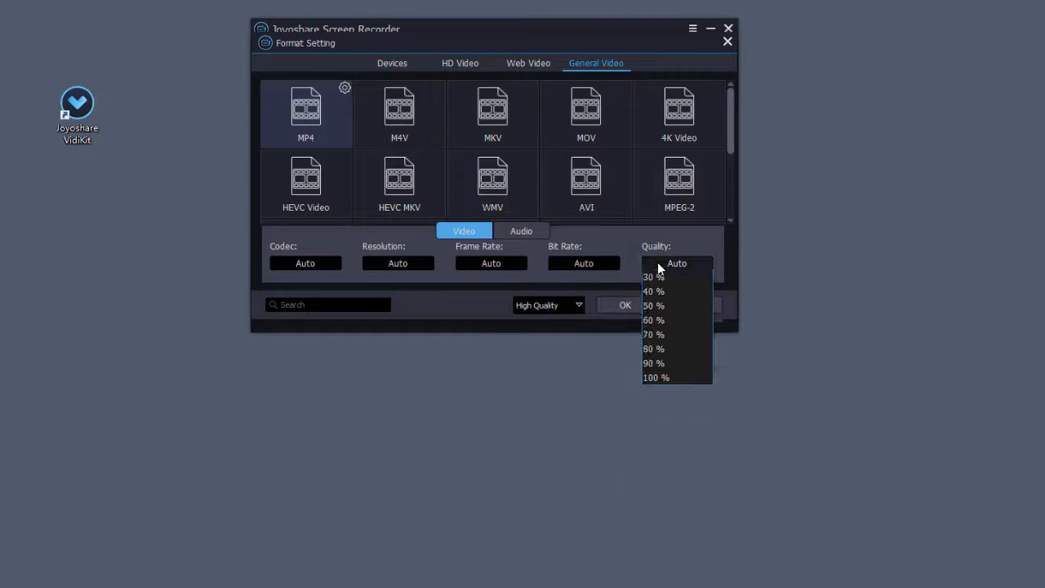
left_click(677, 263)
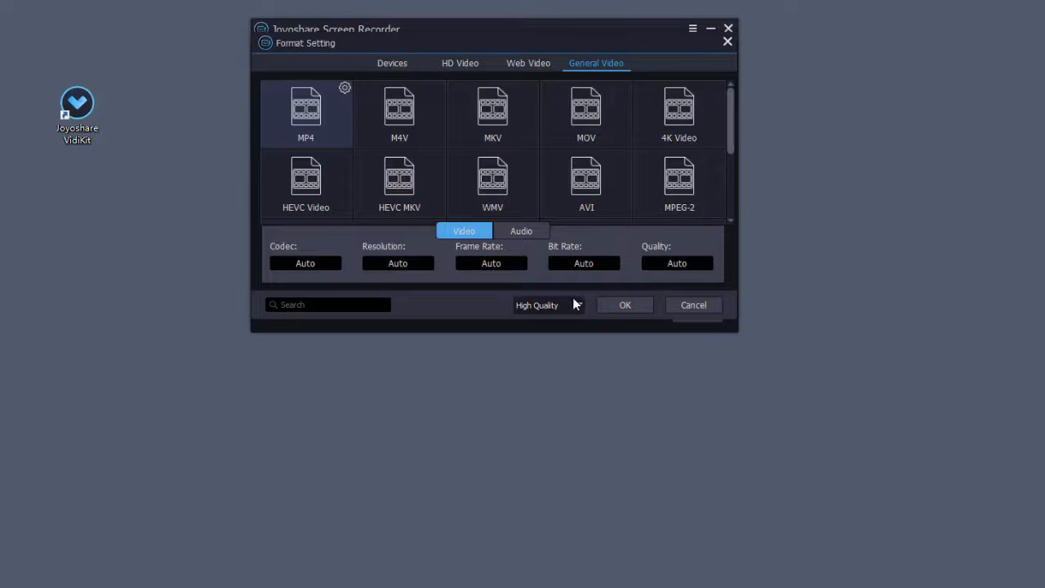
left_click(624, 306)
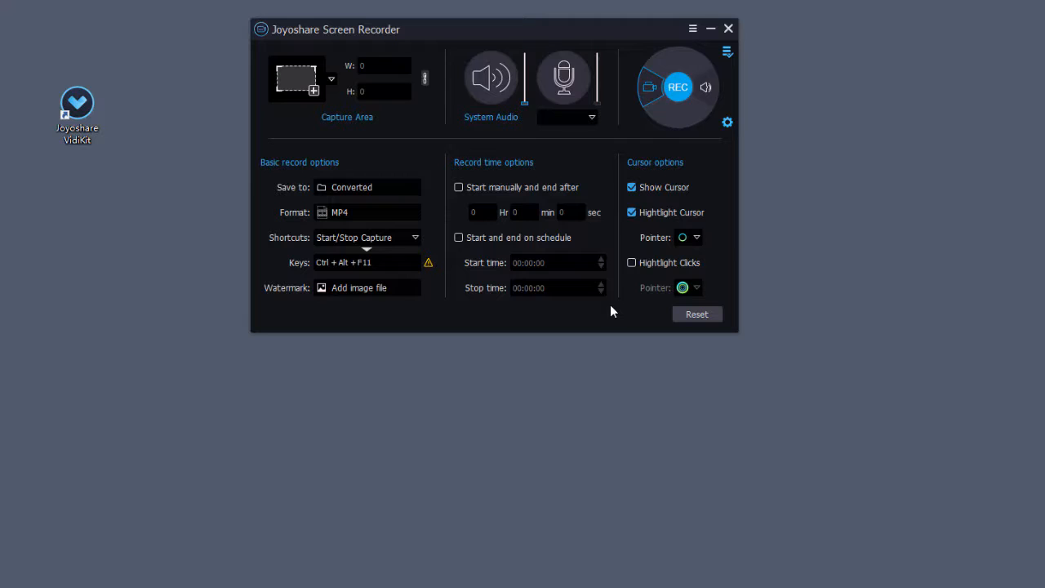
mouse_move(428, 286)
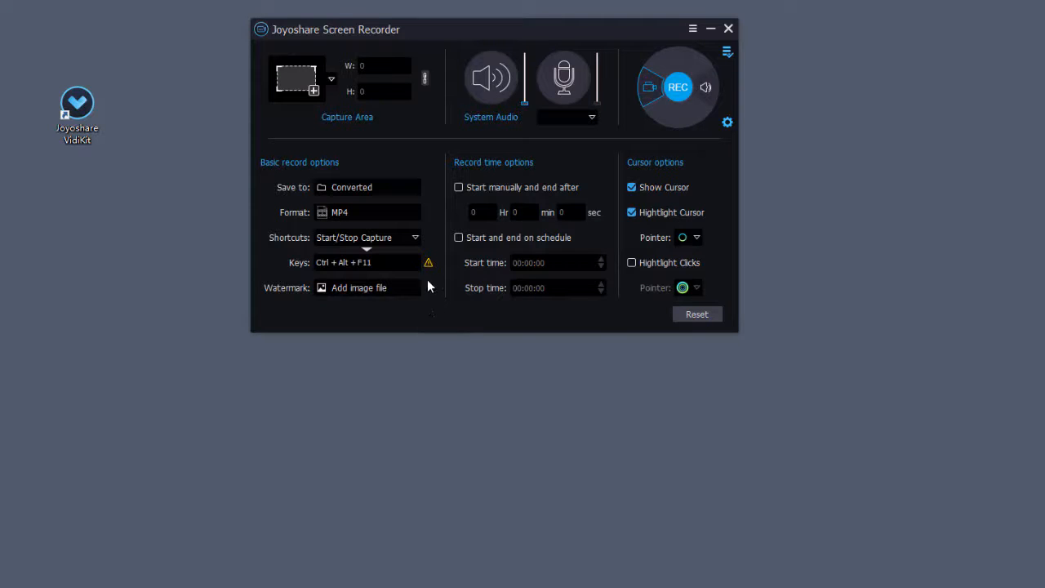
left_click(414, 238)
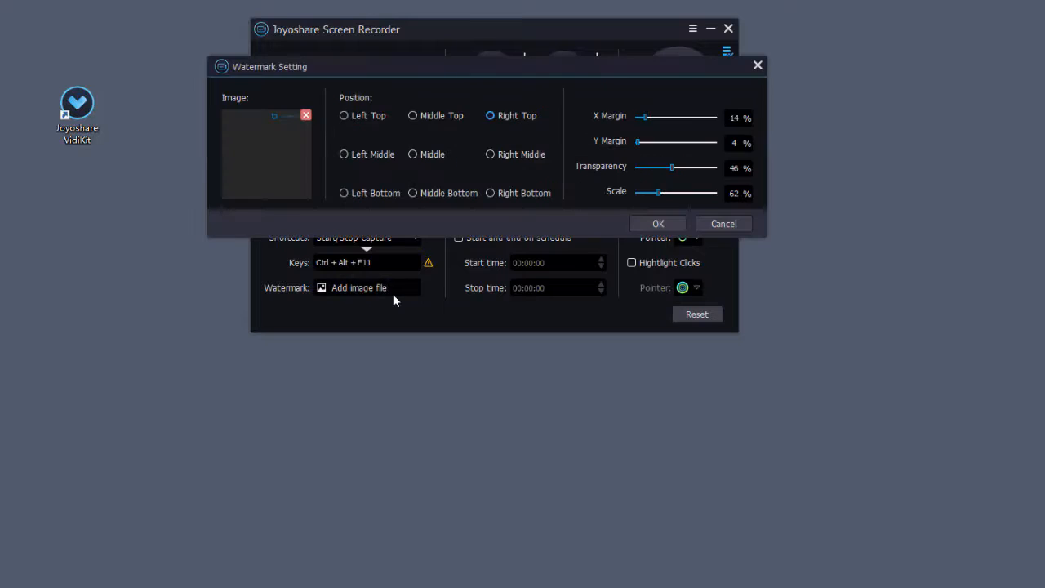
Place the joyshare-vidkit.png watermark at Right Top with 15% X margin and 7% Y margin.
left_click(343, 115)
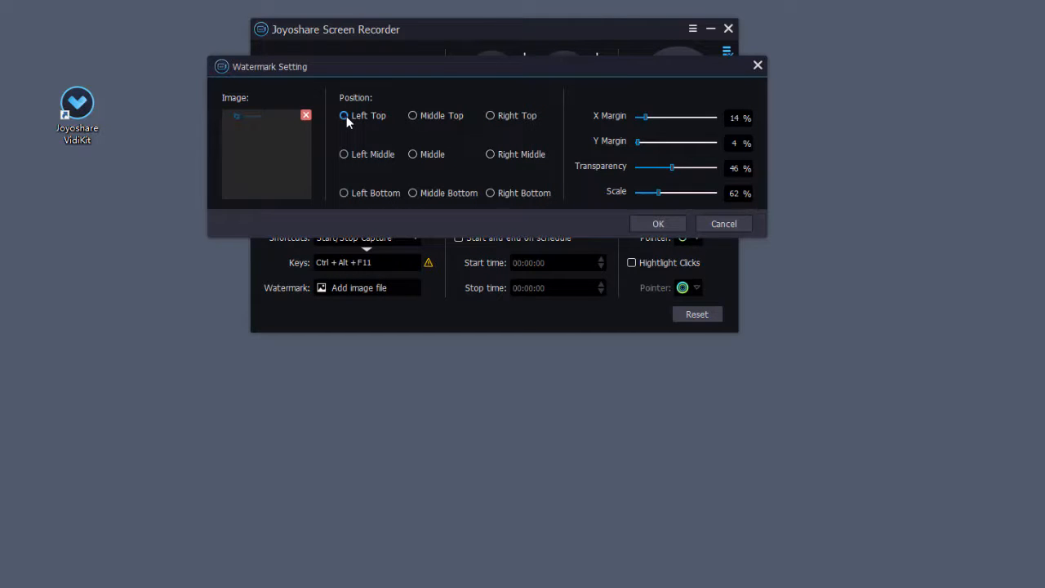
left_click(490, 114)
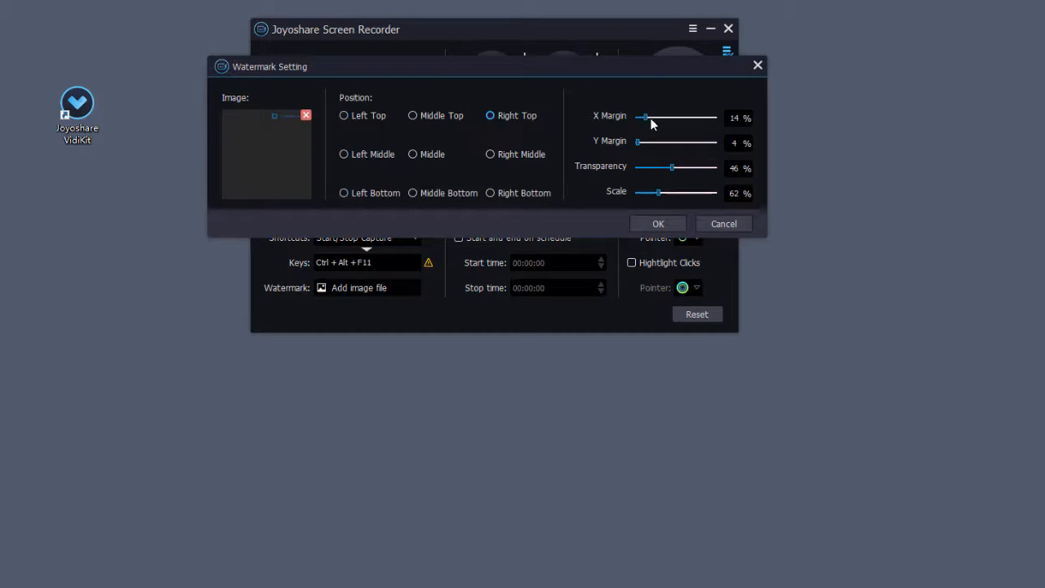
left_click_drag(644, 117, 650, 117)
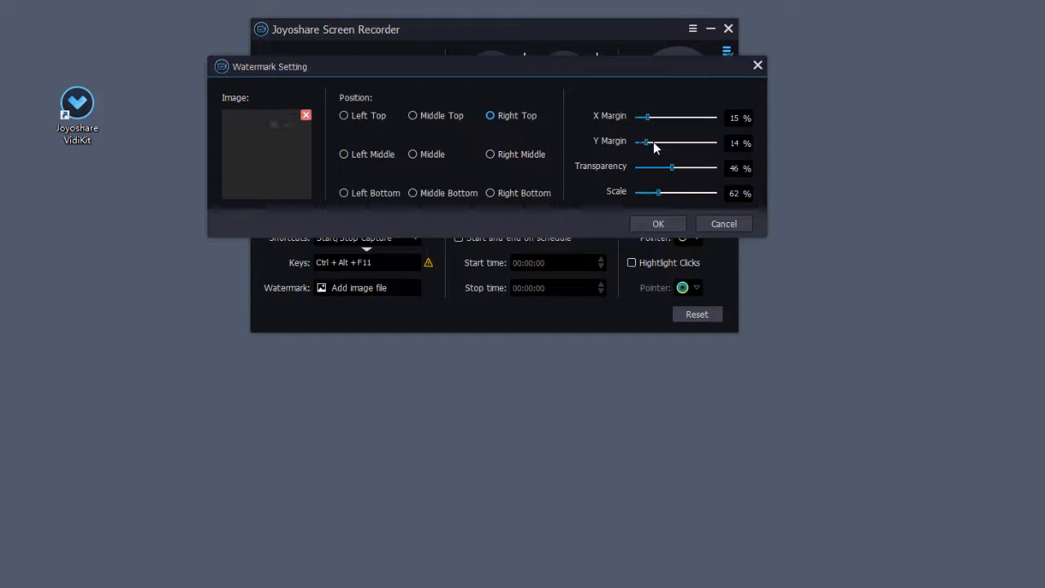
left_click_drag(647, 144, 640, 144)
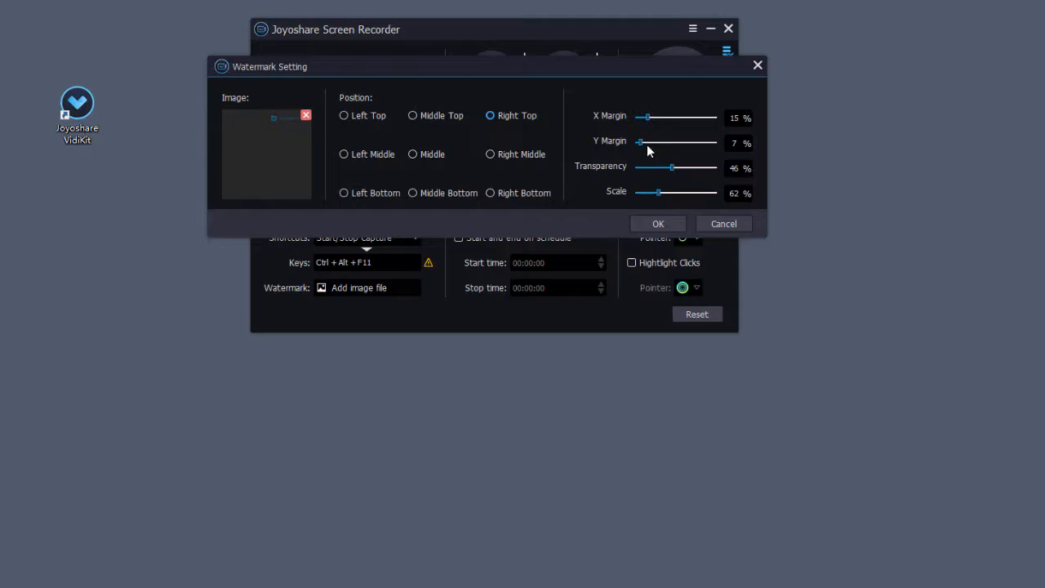
left_click(658, 224)
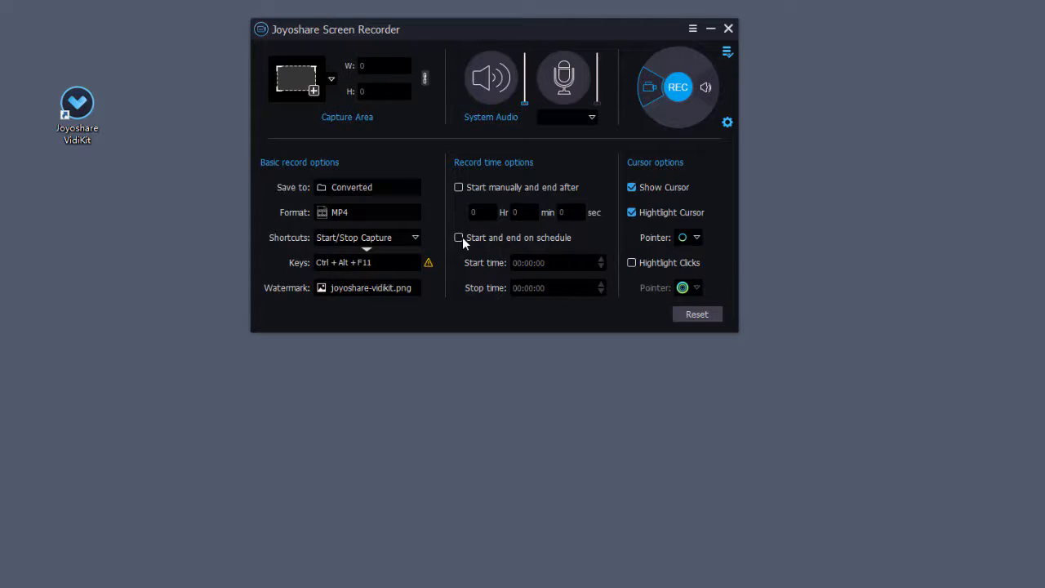
Leave scheduled start/stop off and choose a cursor highlight pointer style.
left_click(459, 239)
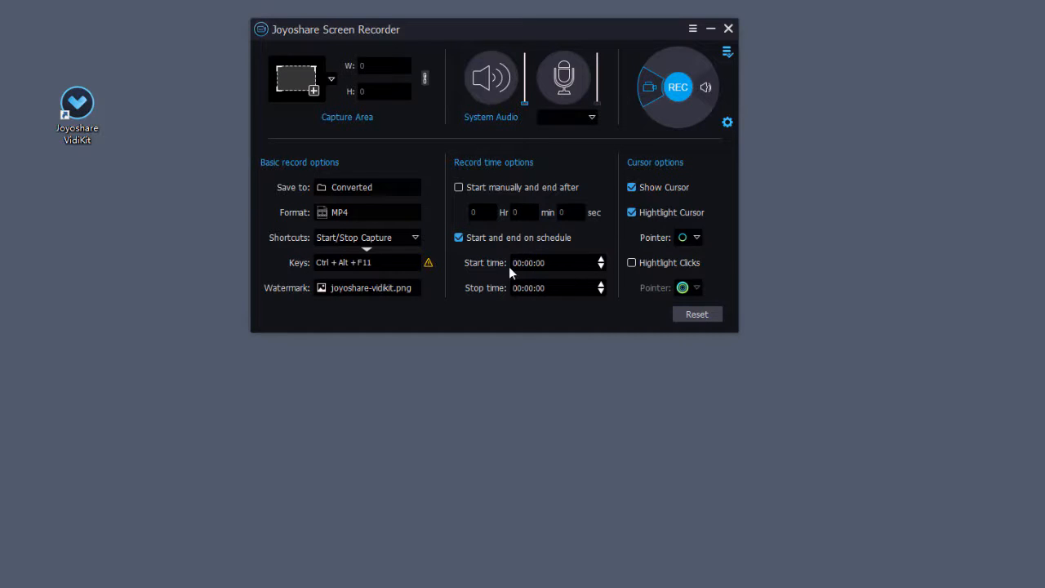
left_click(458, 238)
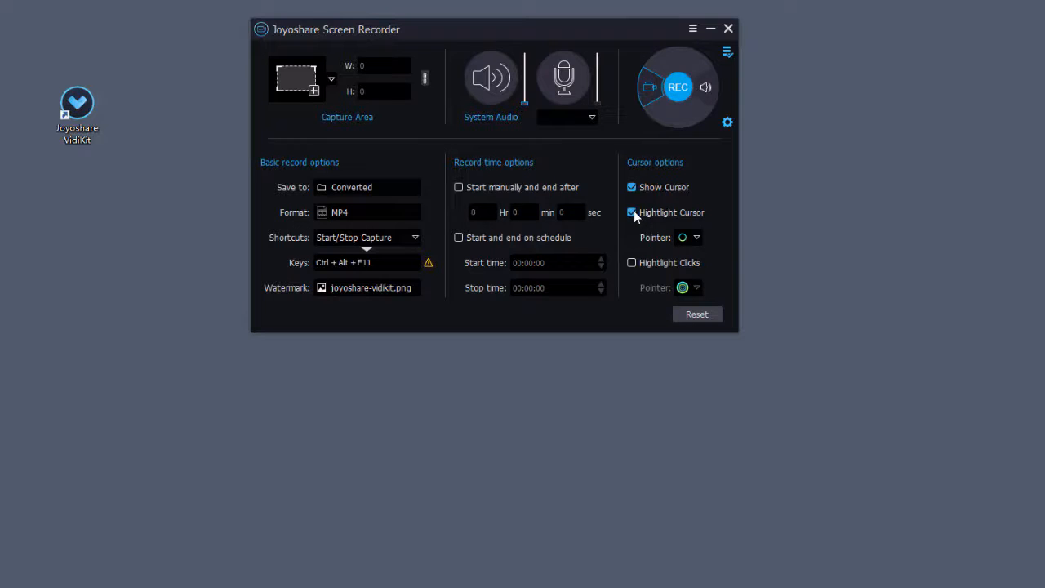
left_click(696, 237)
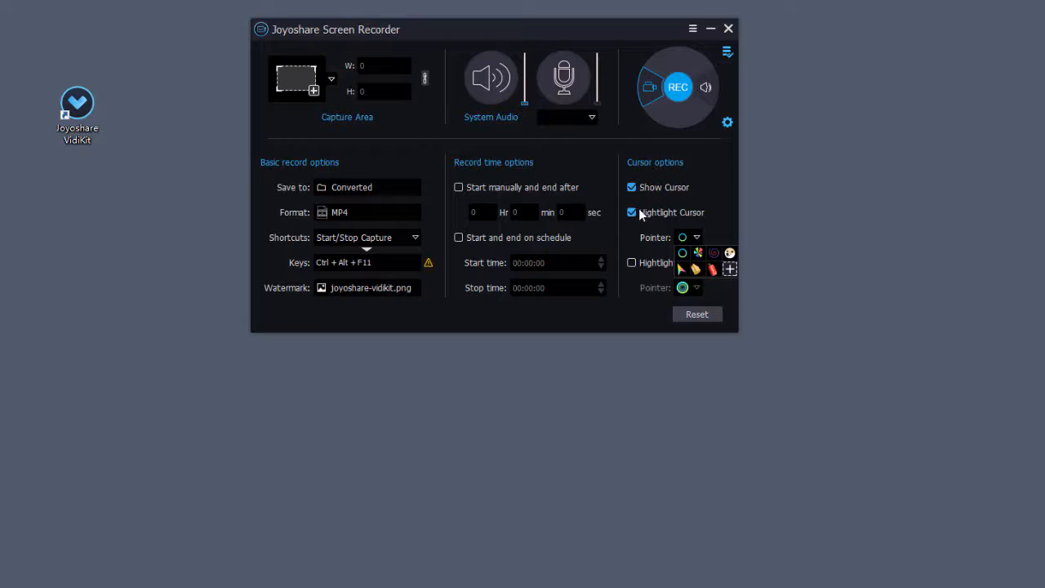
left_click(630, 213)
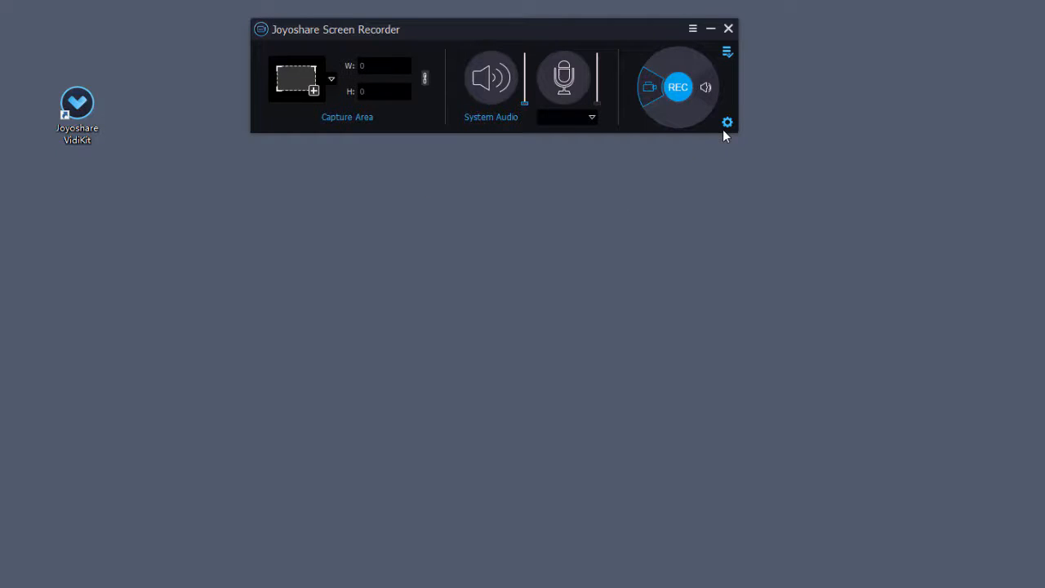
mouse_move(650, 139)
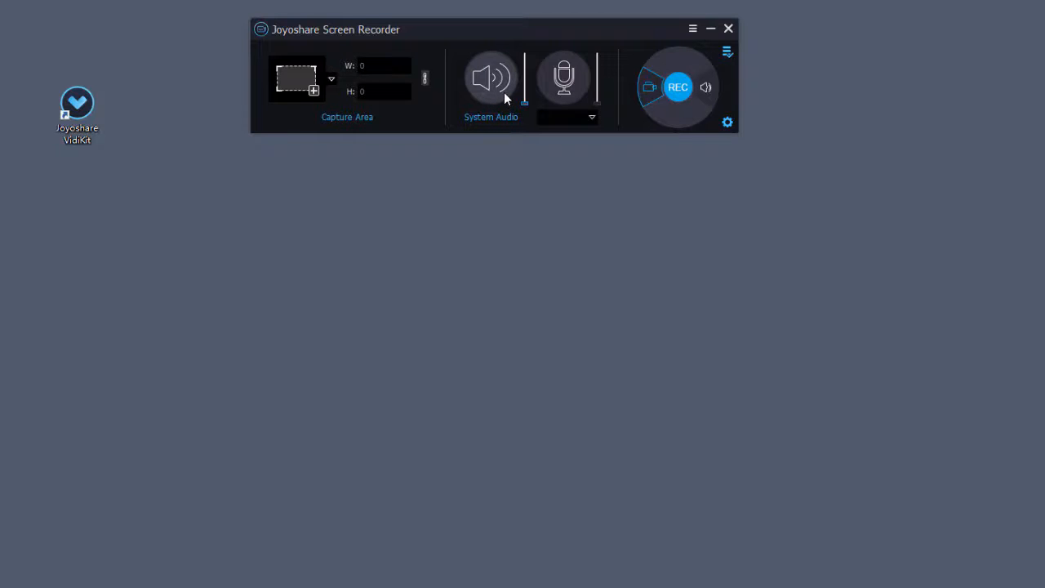
Mute System Audio so only the capture area video is recorded.
left_click(490, 78)
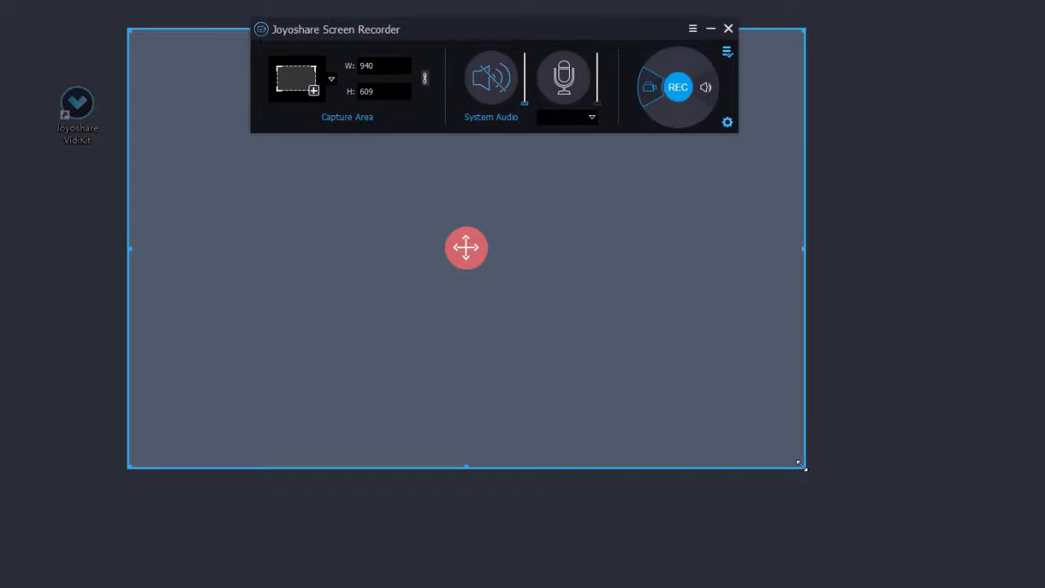
Enlarge the capture frame and pick a preset region framing the playing cat video.
left_click_drag(800, 466, 911, 521)
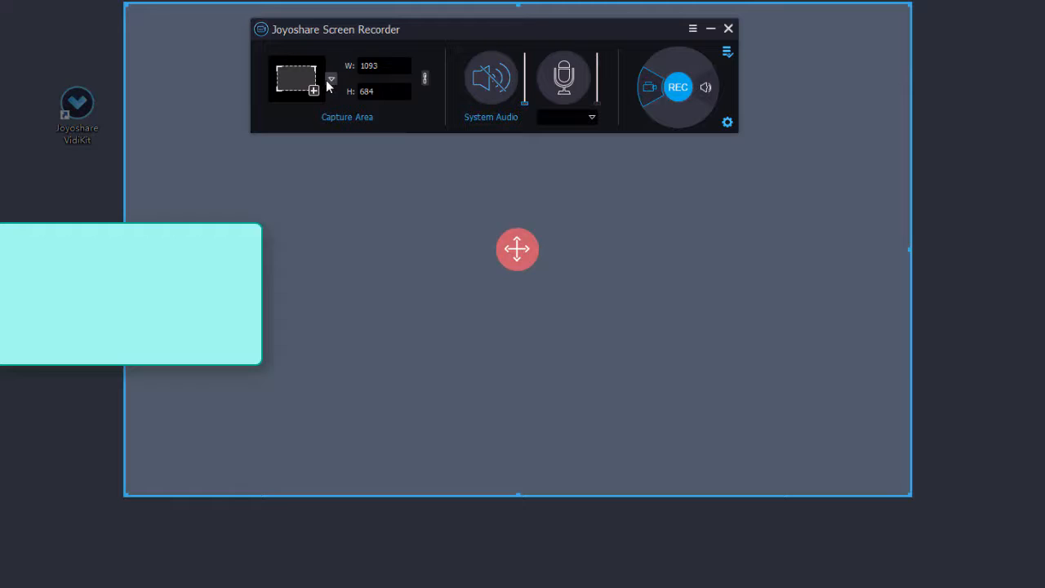
left_click(332, 79)
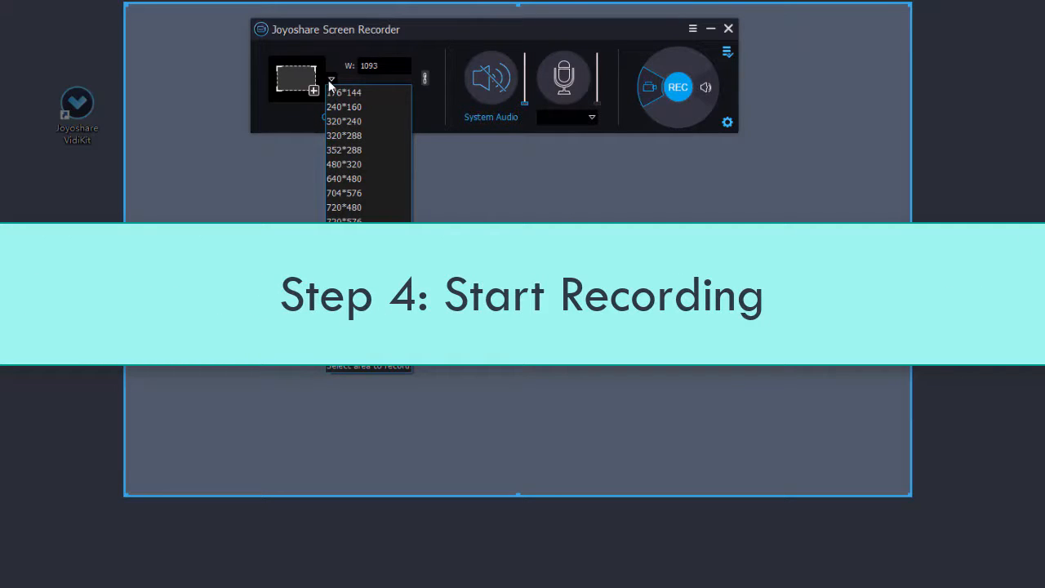
left_click(677, 86)
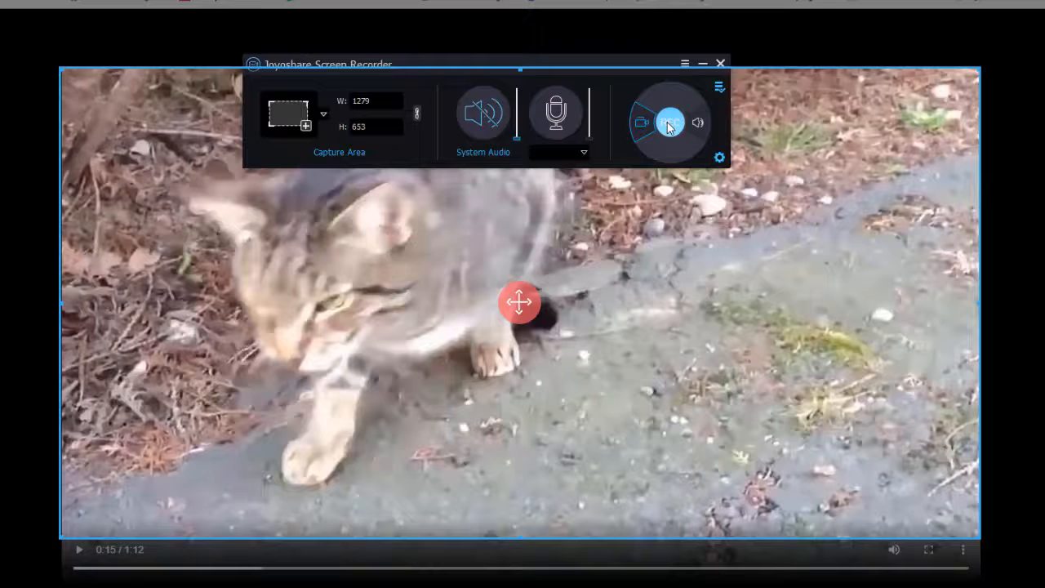
Record the captured cat video area with REC, then return to VidKit's Convert tools.
left_click(668, 121)
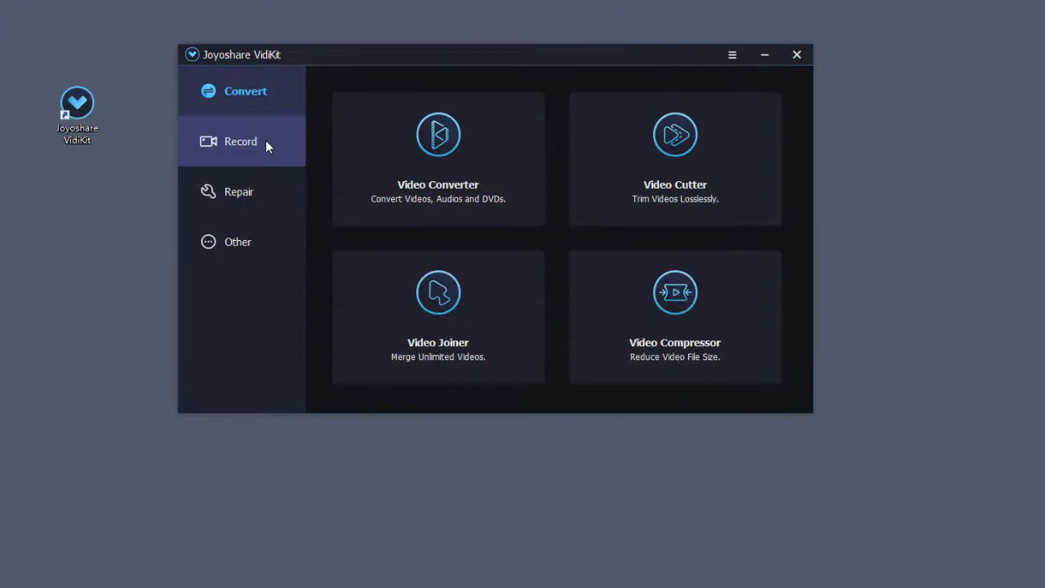
Record audio from the microphone as 001.mp3 and show its empty Tag fields for editing.
left_click(241, 140)
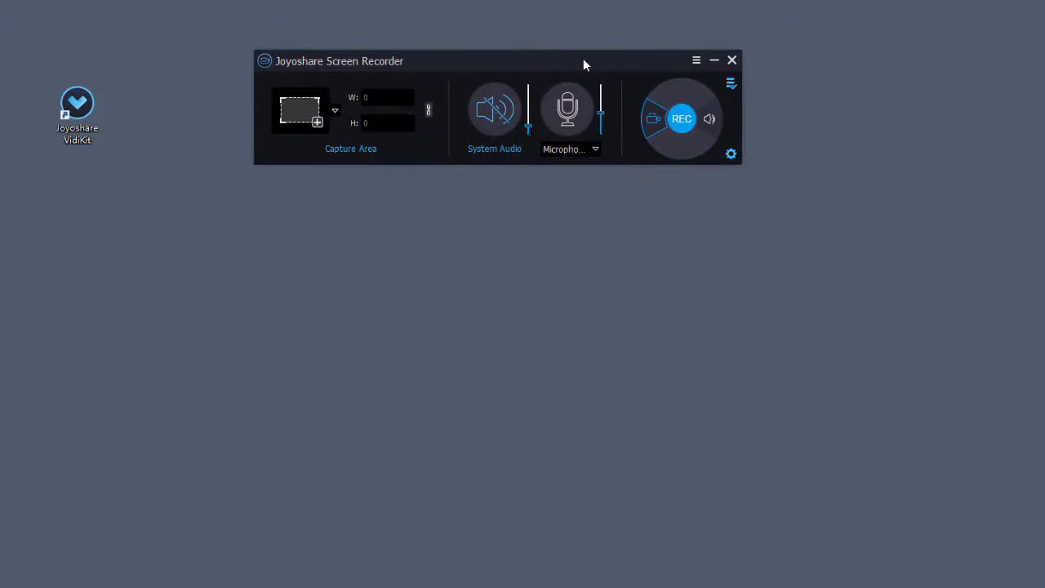
mouse_move(709, 117)
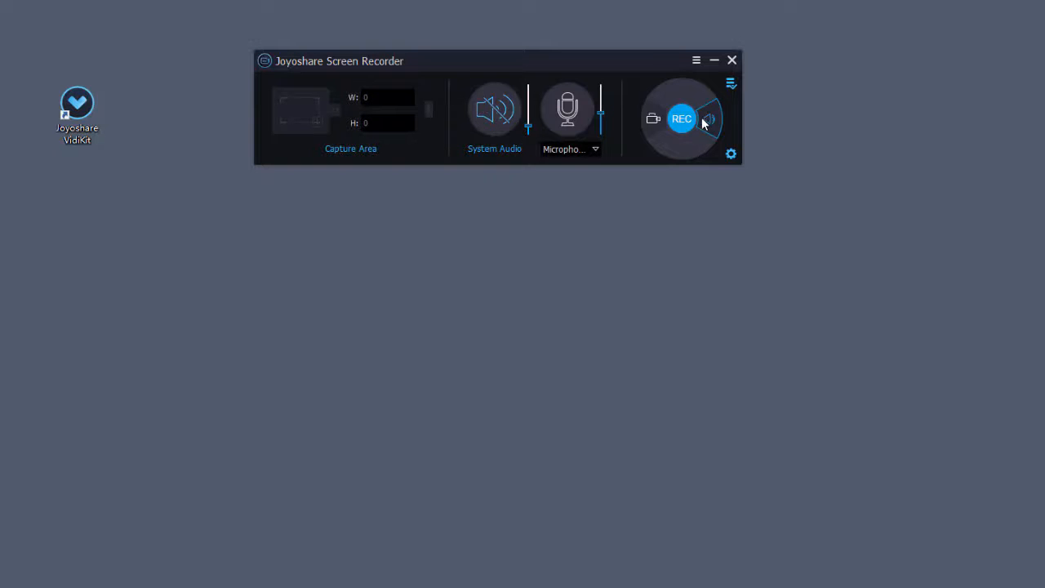
left_click(595, 149)
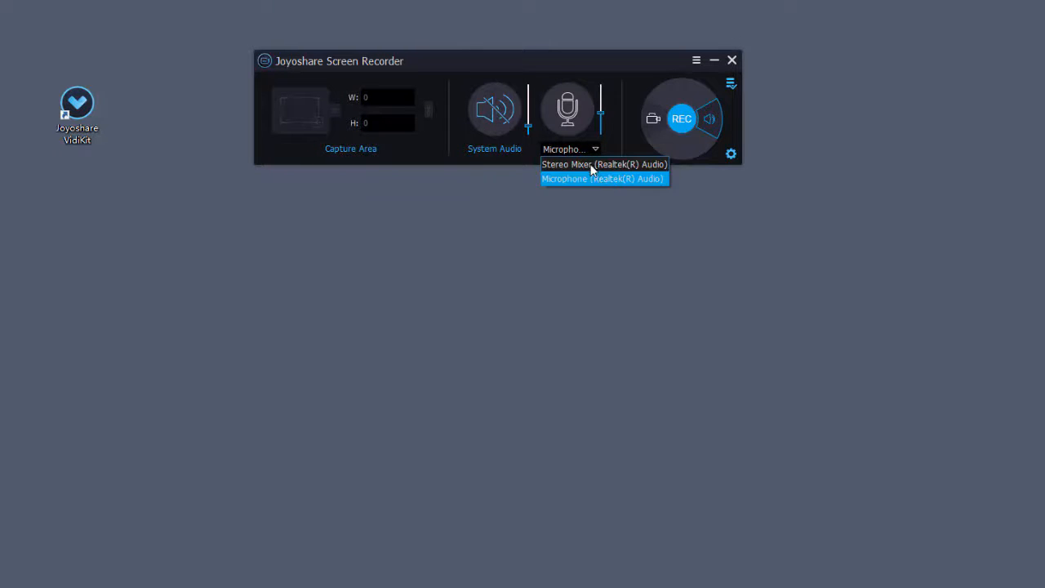
left_click(602, 178)
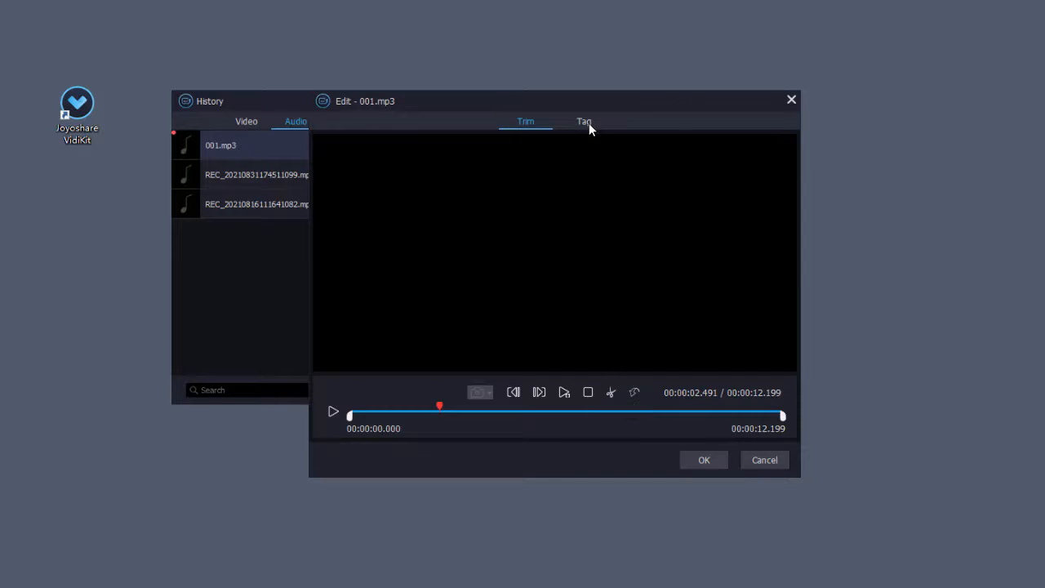
left_click(583, 121)
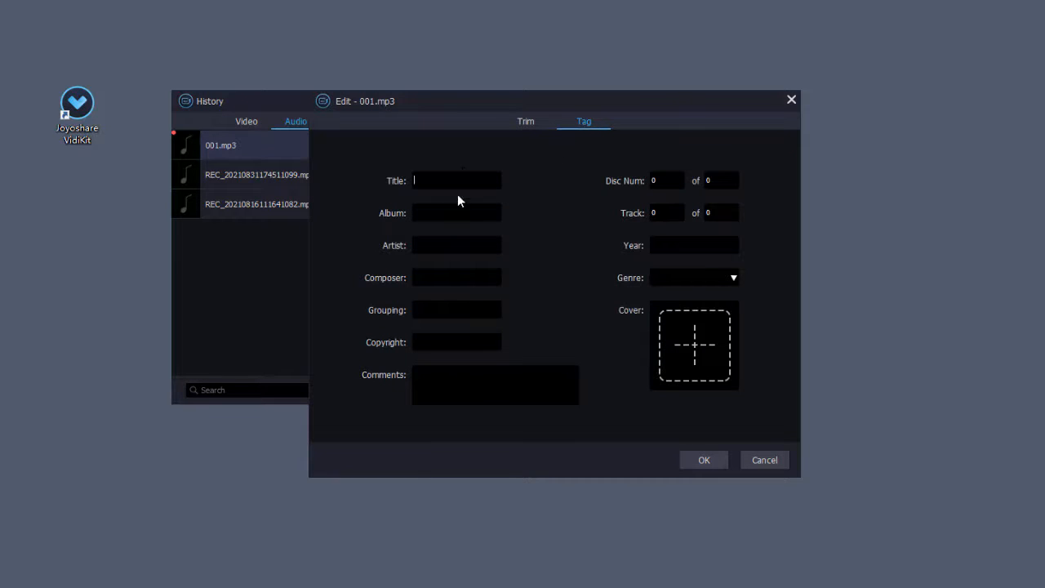